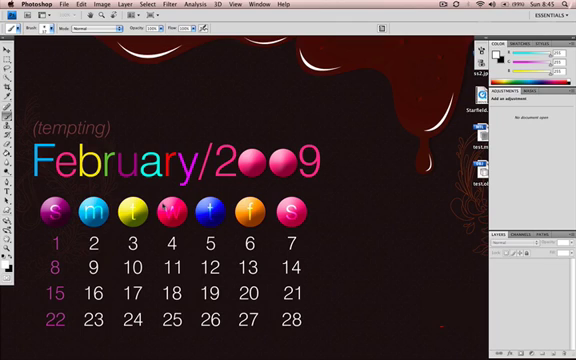
Start a new document from the File menu over the calendar design.
click(72, 4)
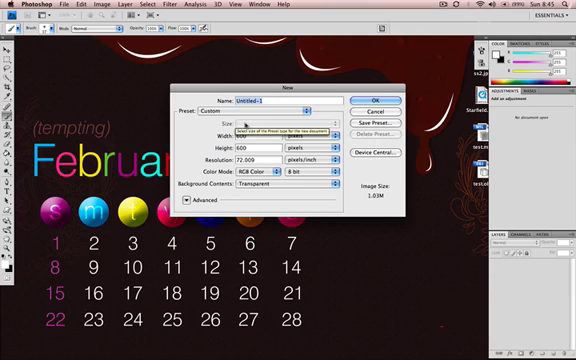
click(364, 100)
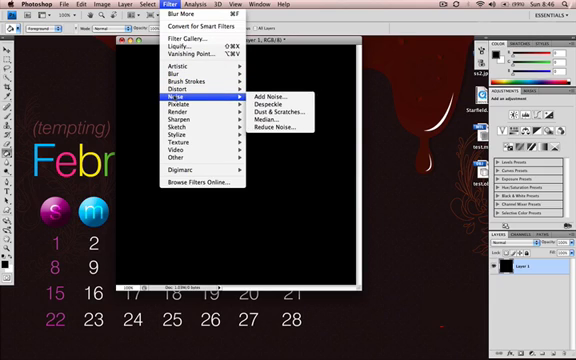
mouse_move(278, 94)
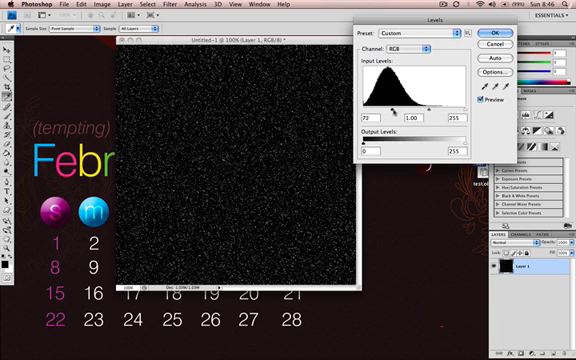
Push the Levels black input slider toward the histogram peak so only bright specks remain.
drag(388, 112, 392, 112)
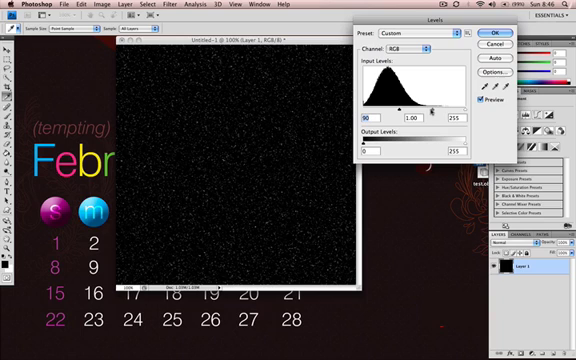